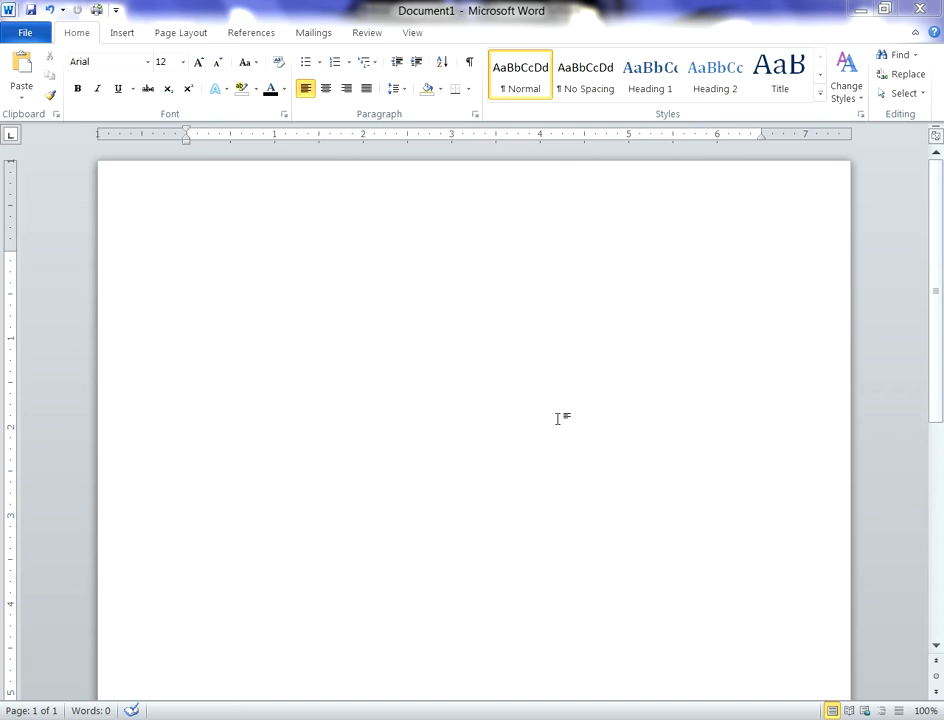
mouse_move(365, 268)
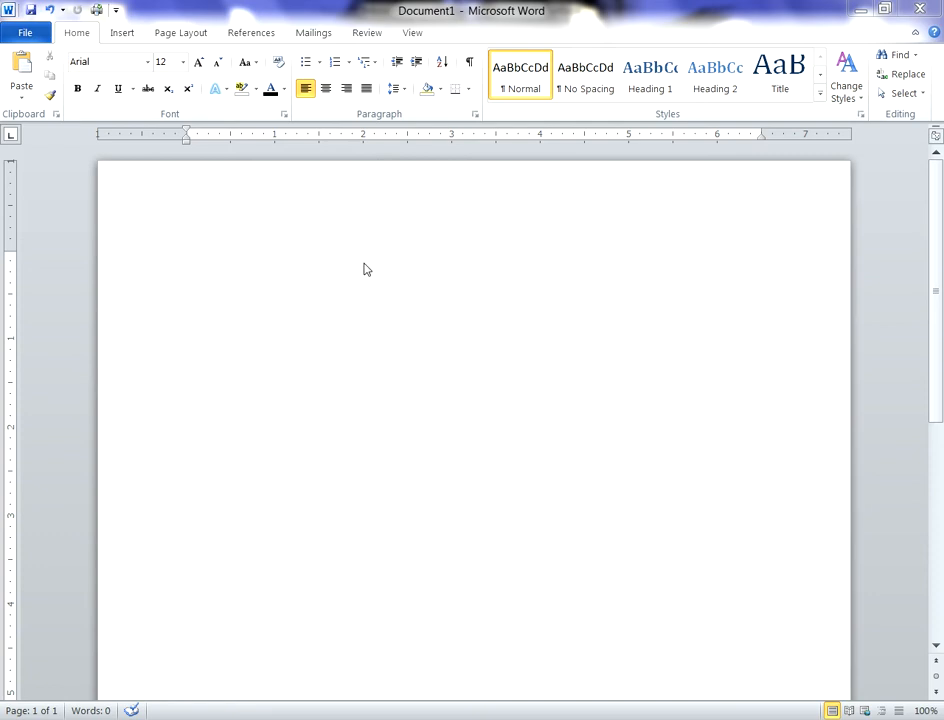
Type 'Today is December 3, 2014!' on the first line of the blank document
text(Today)
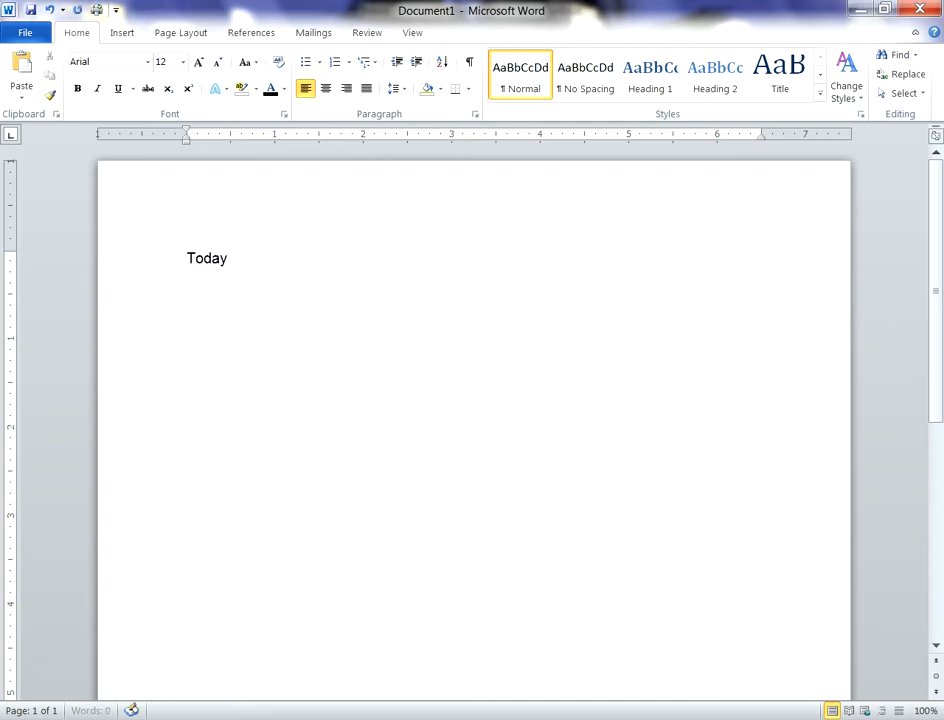
text(is D)
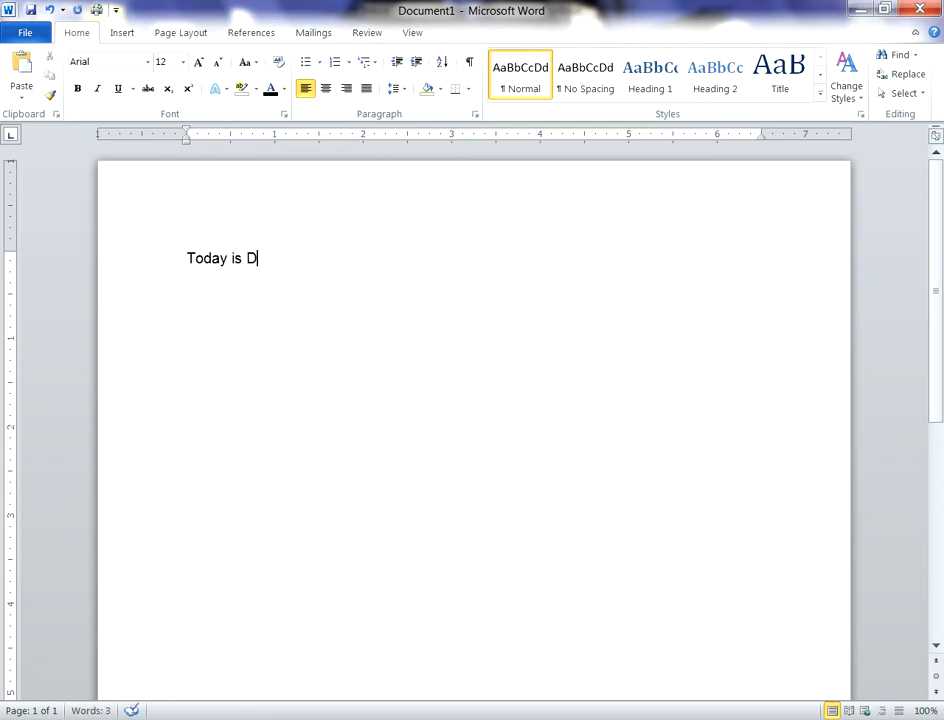
text(ecember 3,)
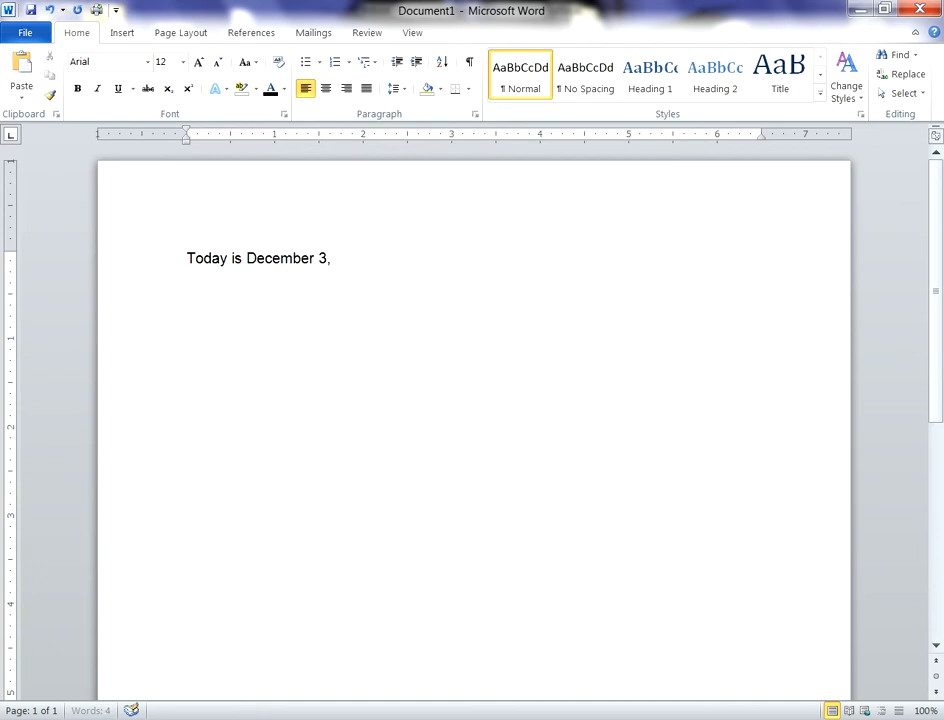
text(2014!)
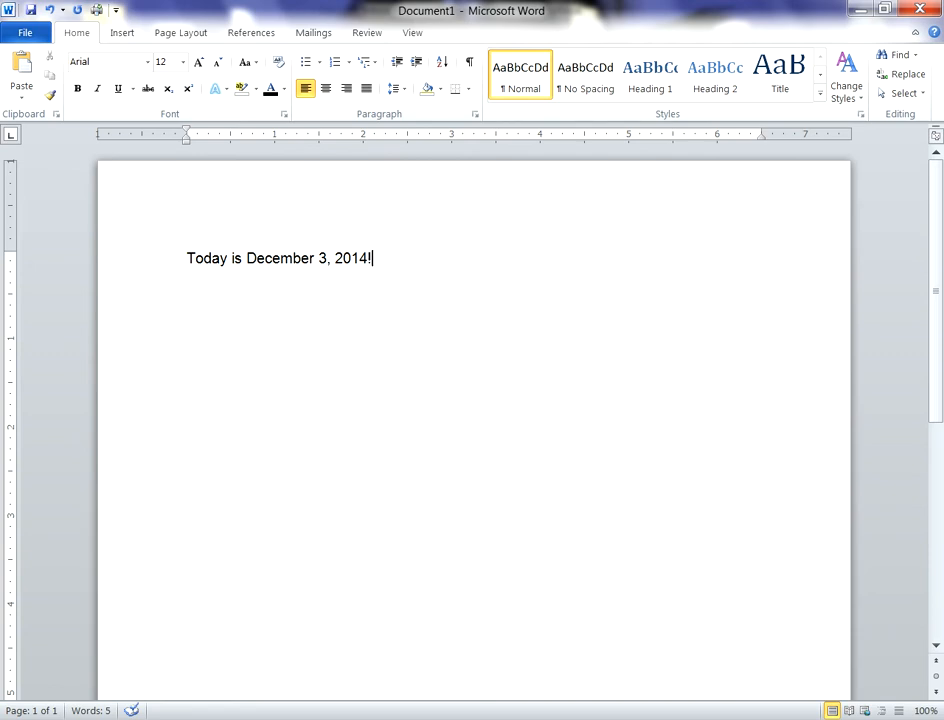
mouse_move(426, 214)
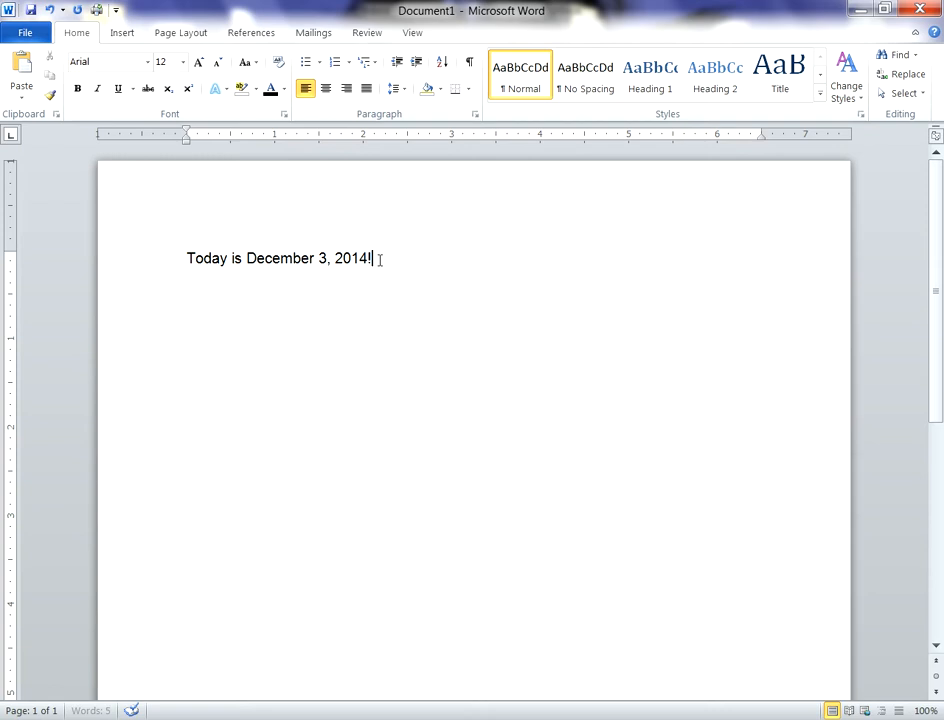
Select the whole sentence and toggle Bold on and off, leaving the text unbolded
drag(372, 258, 186, 258)
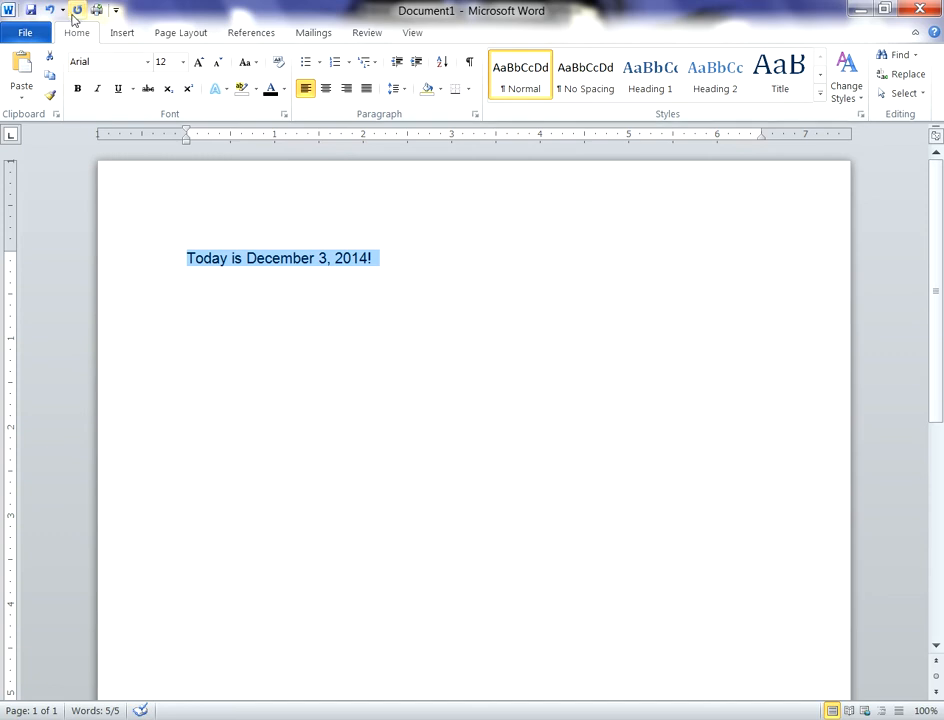
click(78, 89)
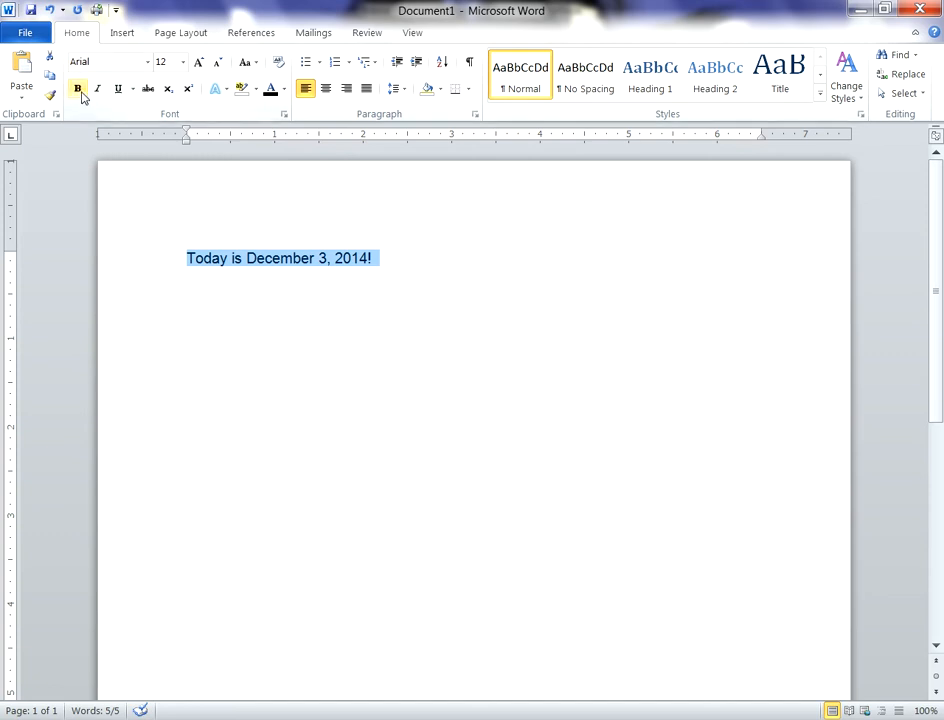
click(78, 89)
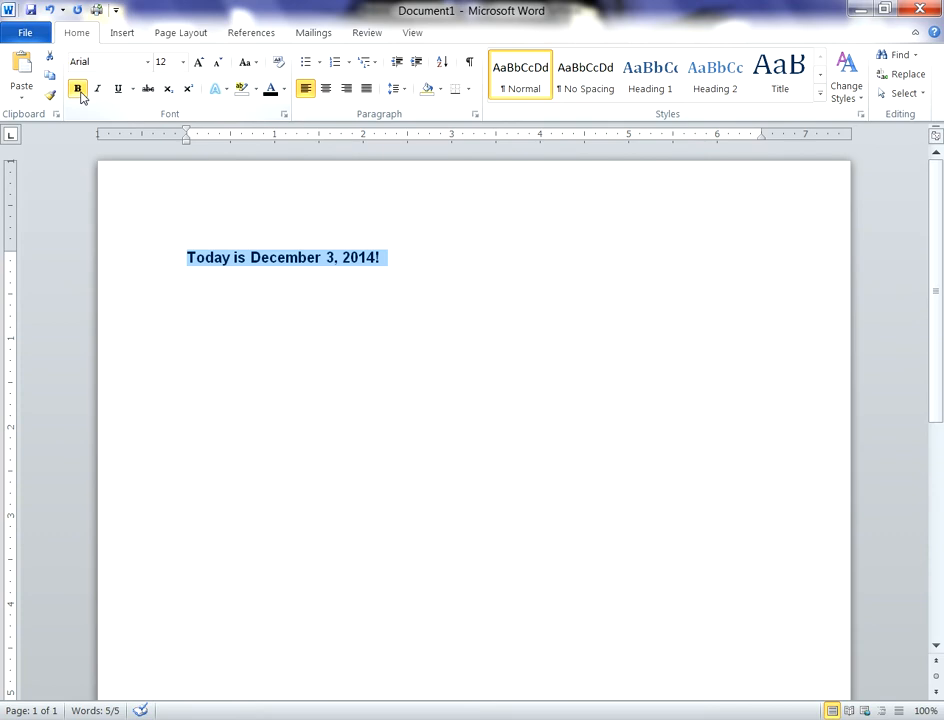
click(78, 89)
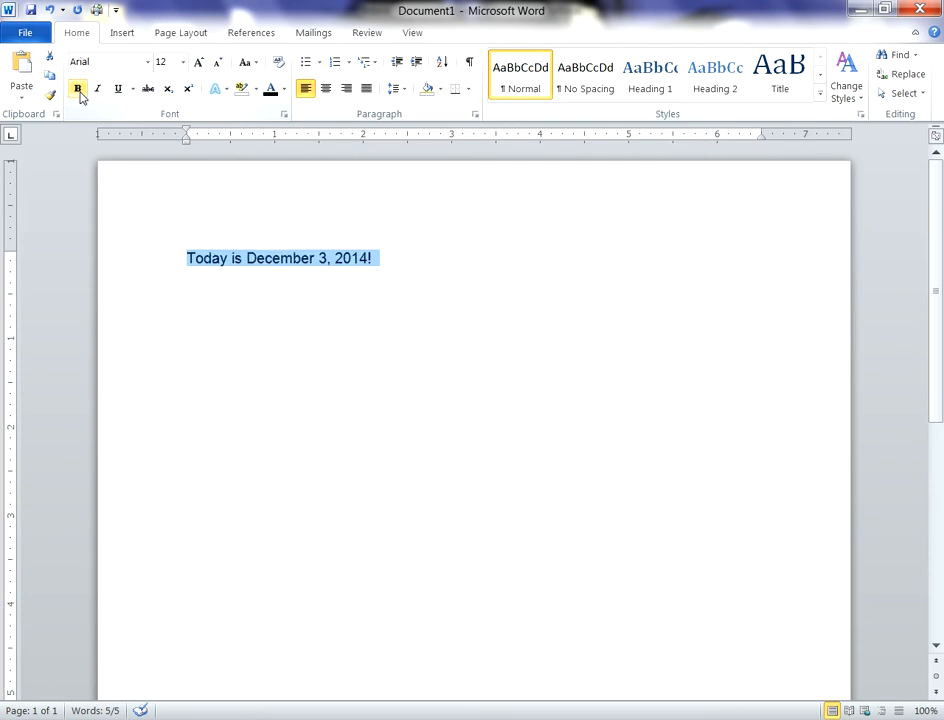
click(78, 89)
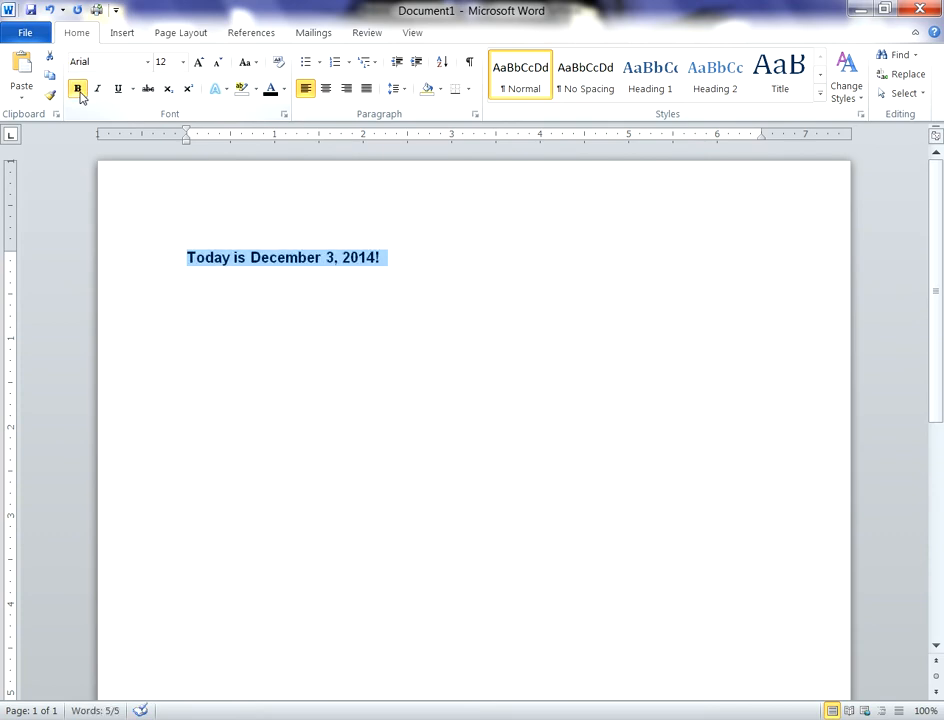
click(78, 89)
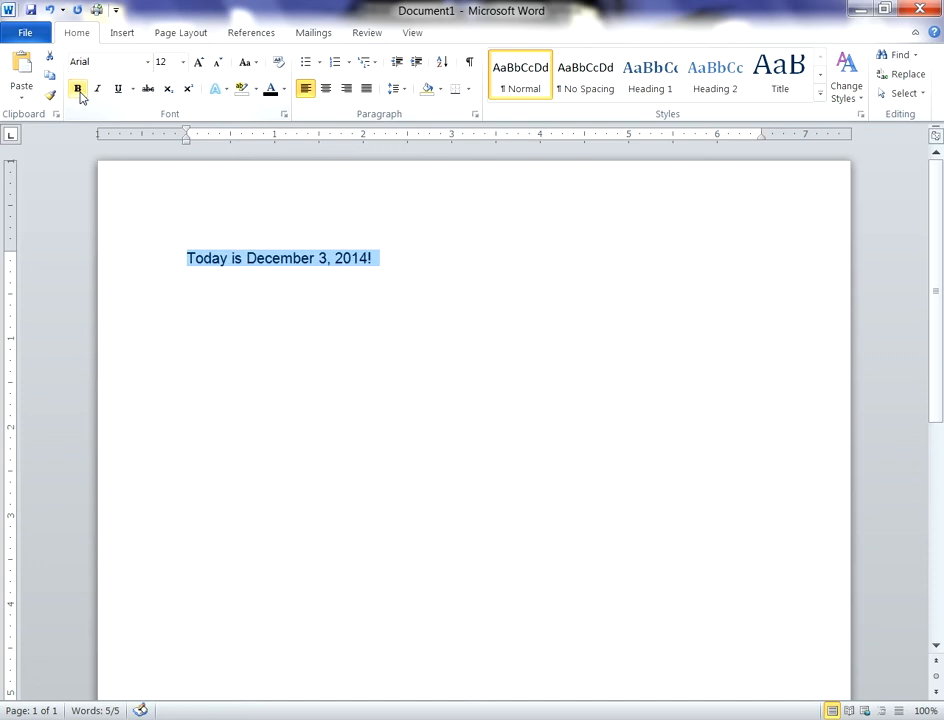
mouse_move(98, 89)
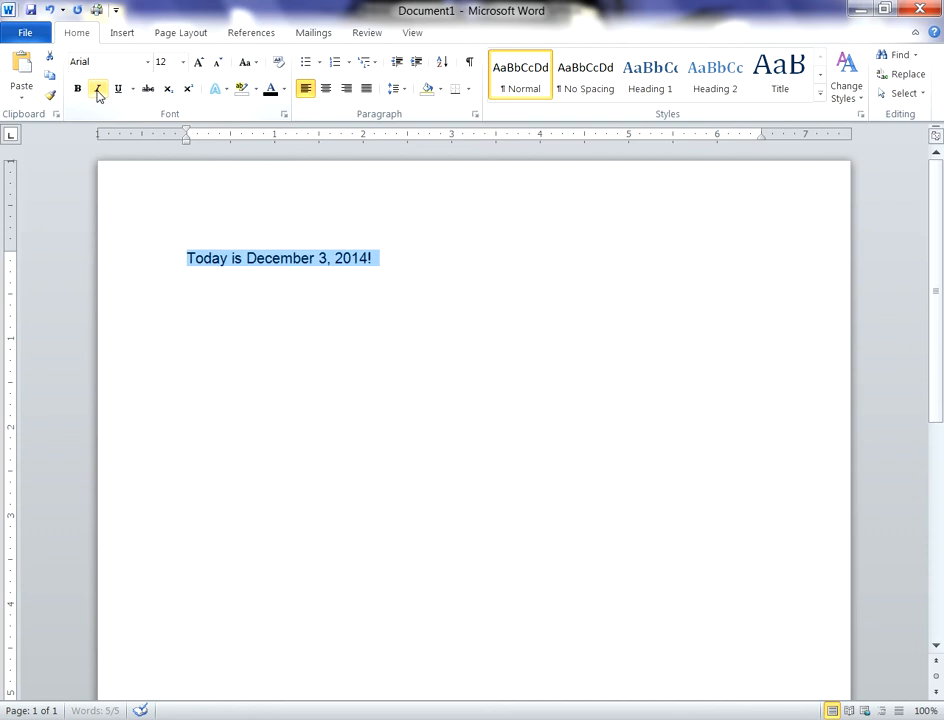
click(118, 89)
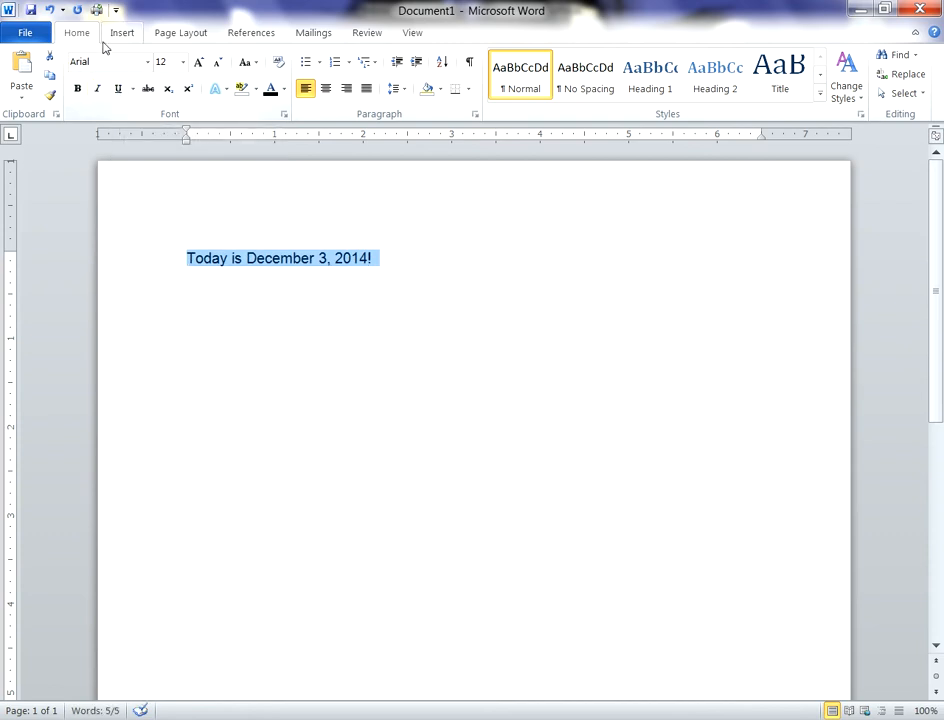
mouse_move(104, 62)
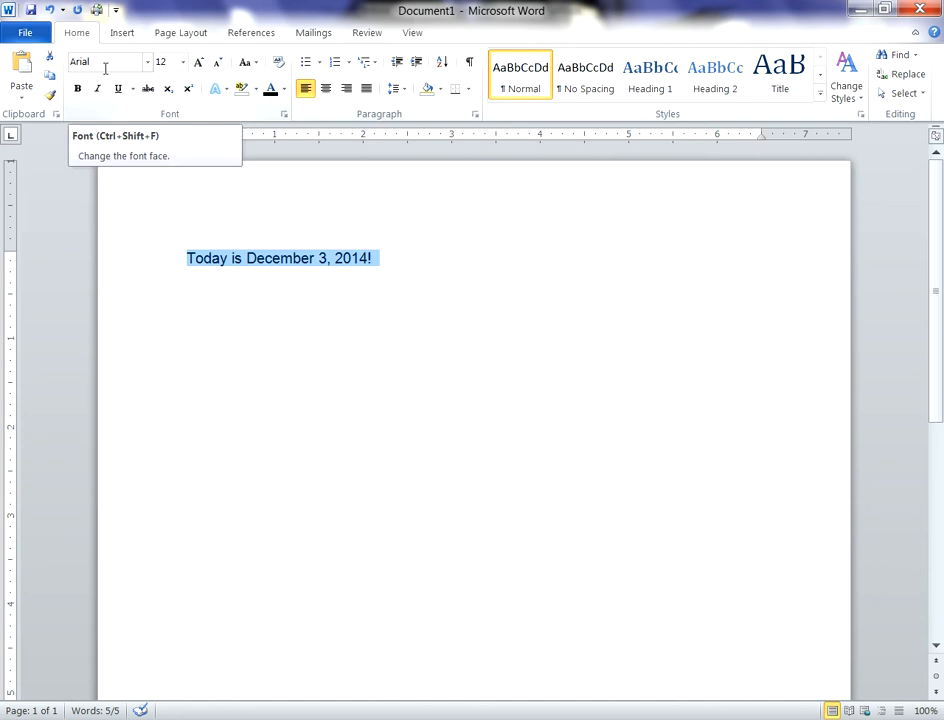
Change the sentence's font to Century Schoolbook after briefly trying Algerian
click(146, 62)
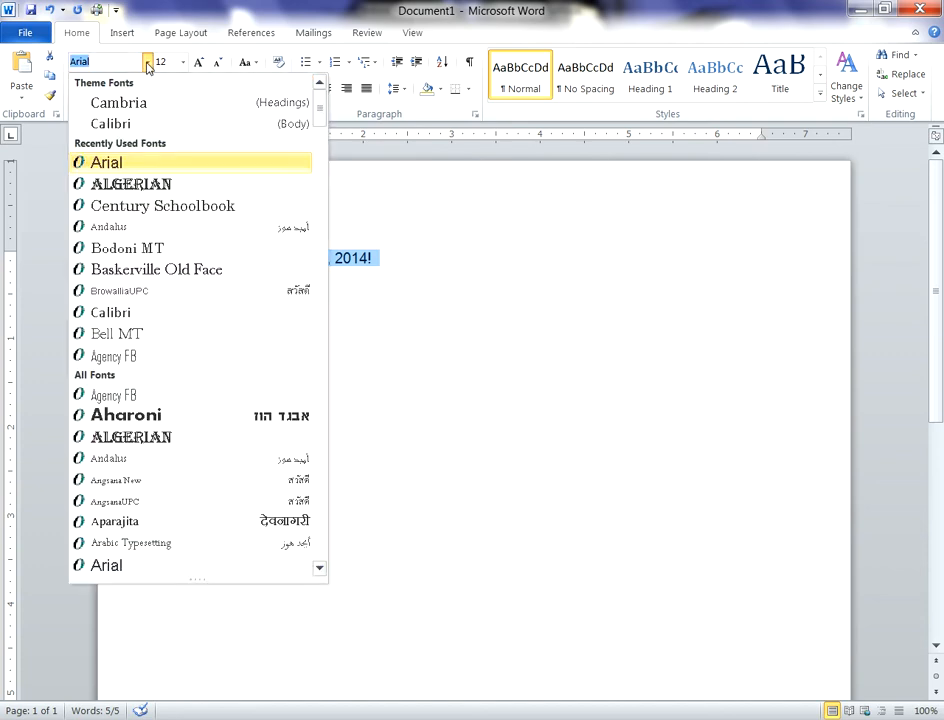
mouse_move(131, 437)
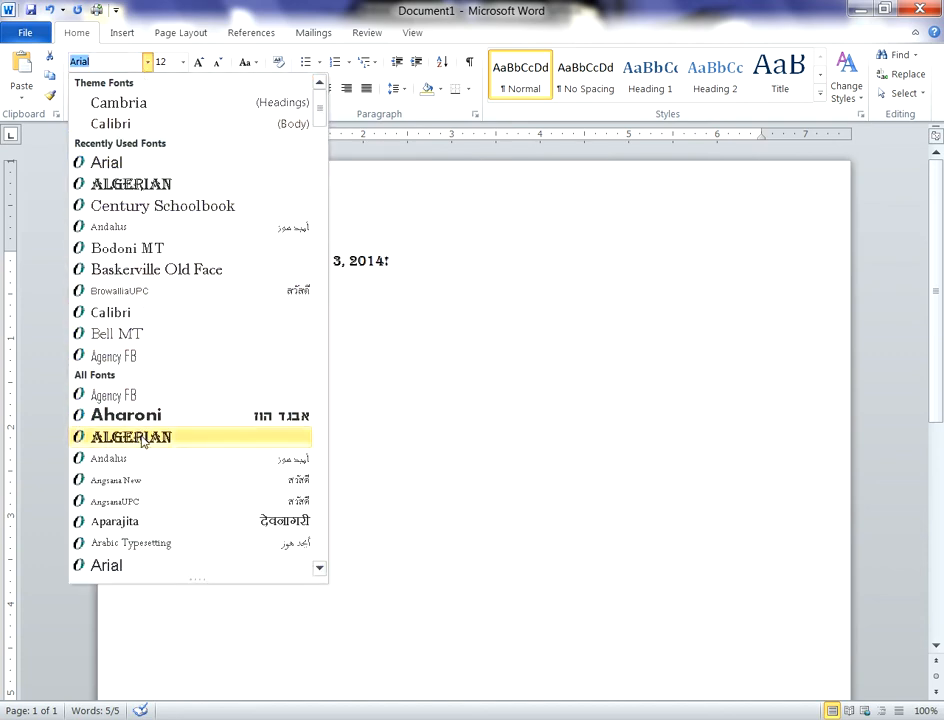
click(130, 437)
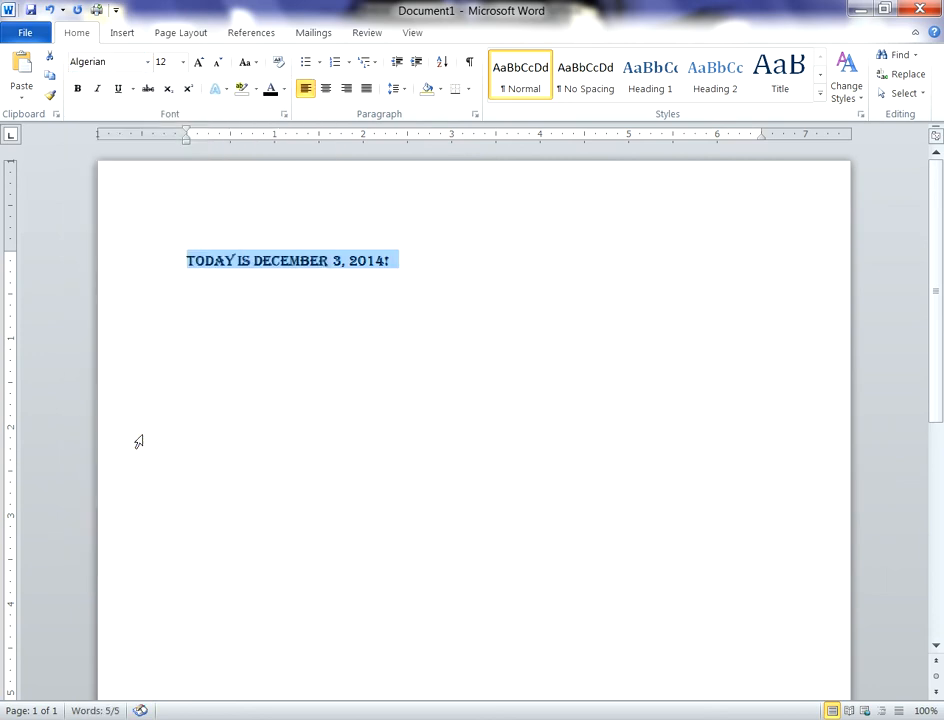
click(146, 61)
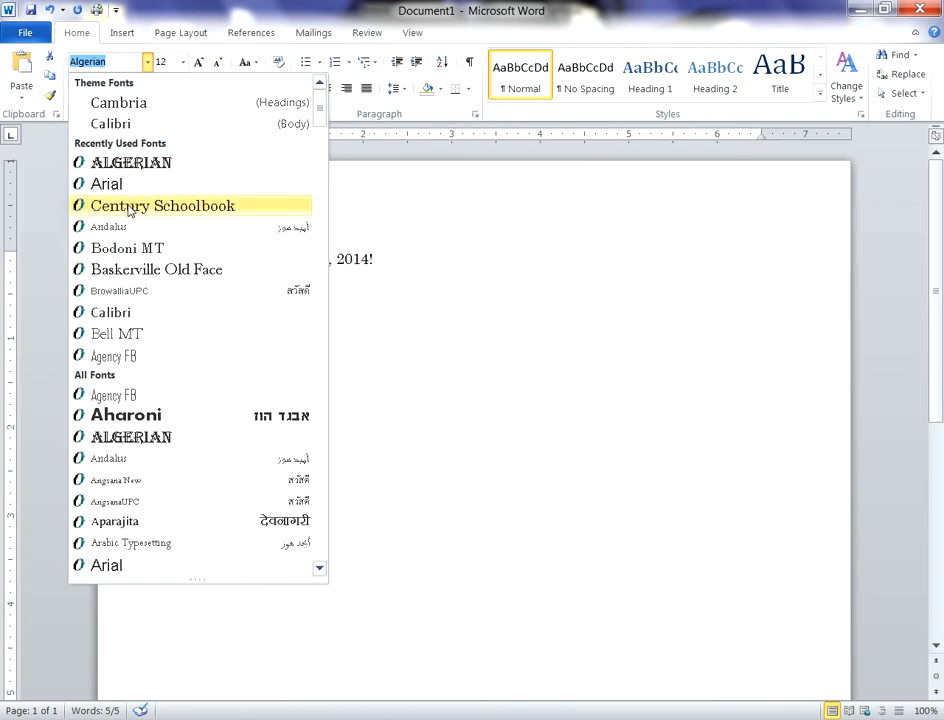
click(161, 205)
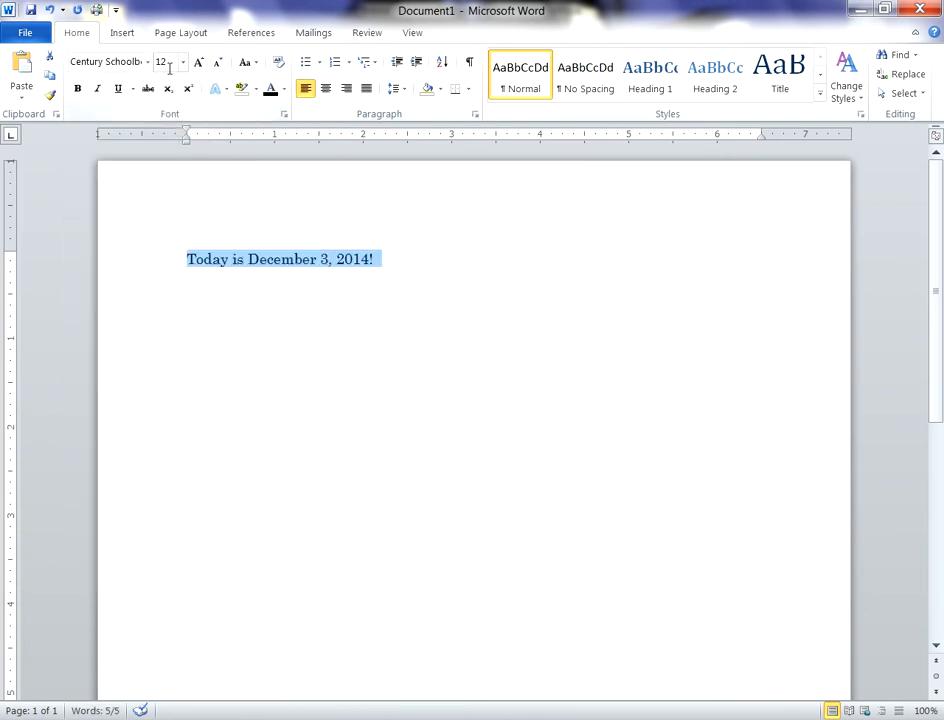
mouse_move(165, 62)
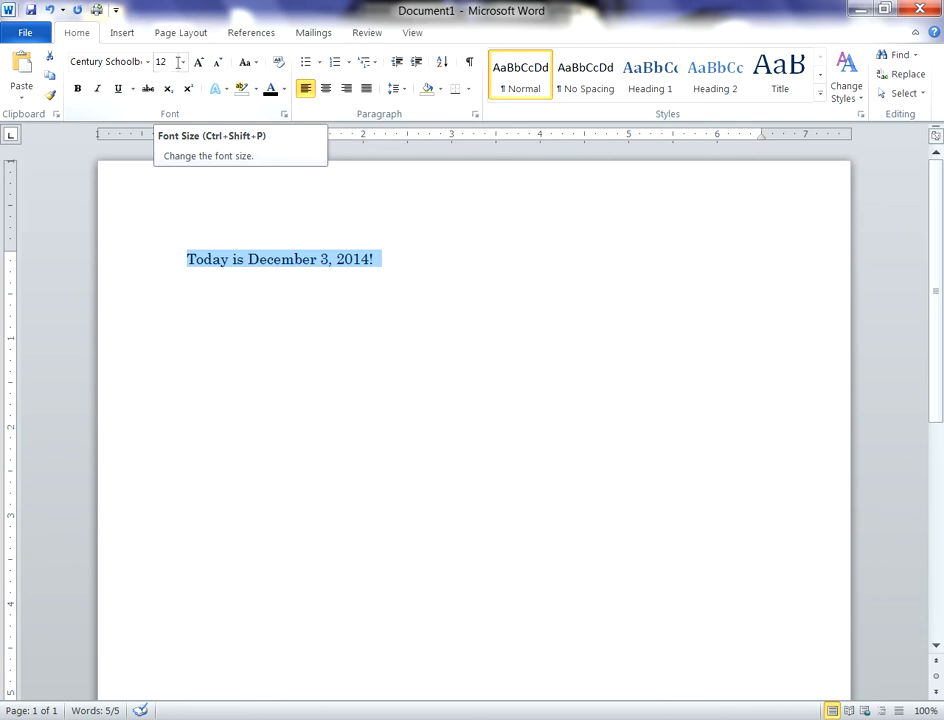
Set the line's font size to 24 points after trying 16 and 22
click(182, 62)
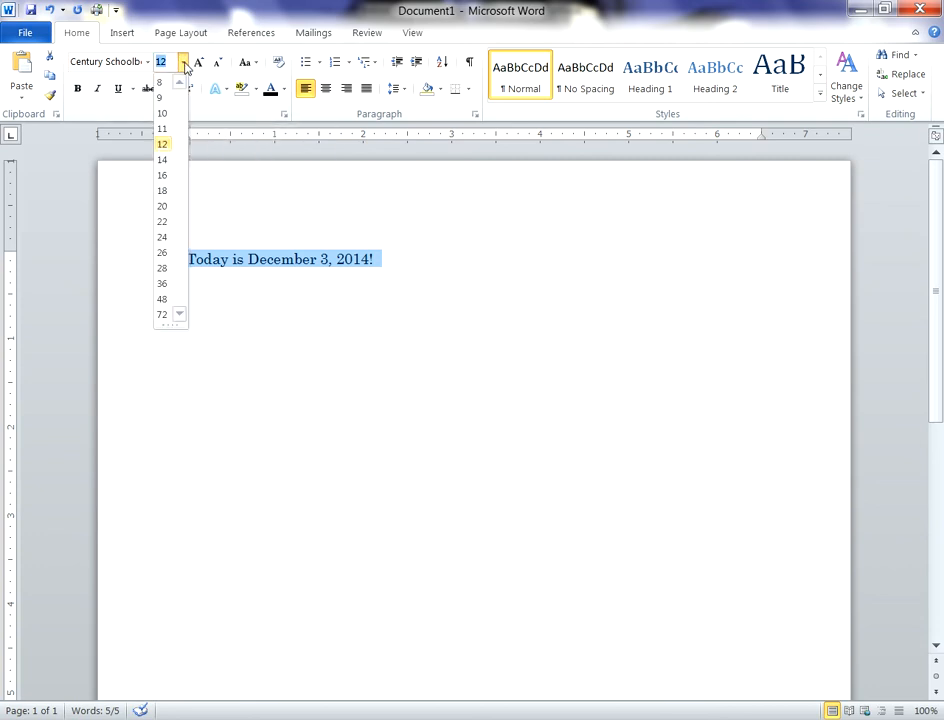
click(161, 175)
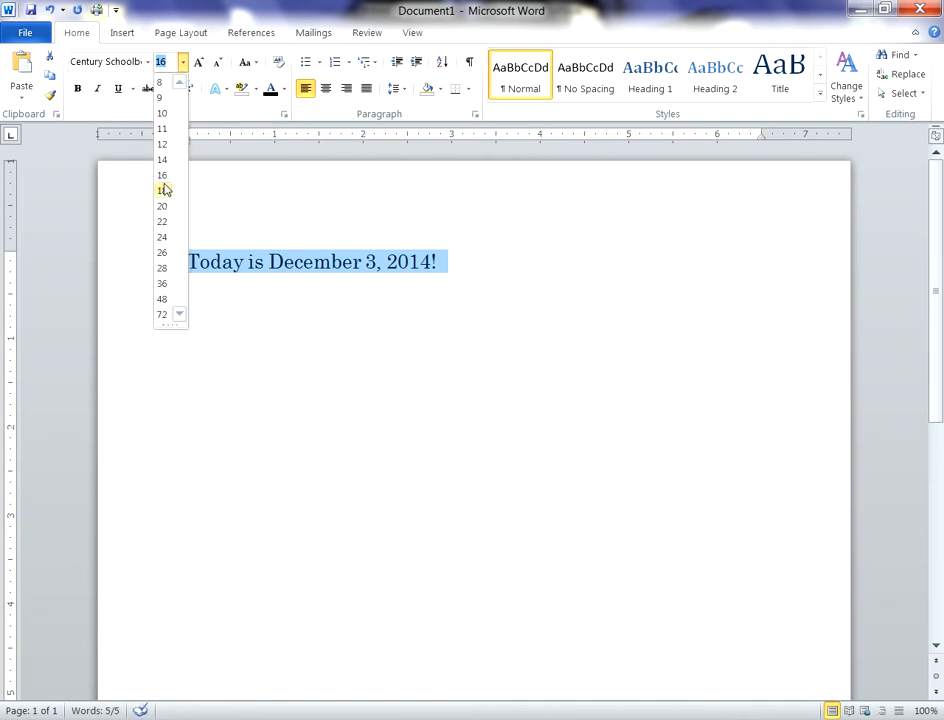
click(161, 221)
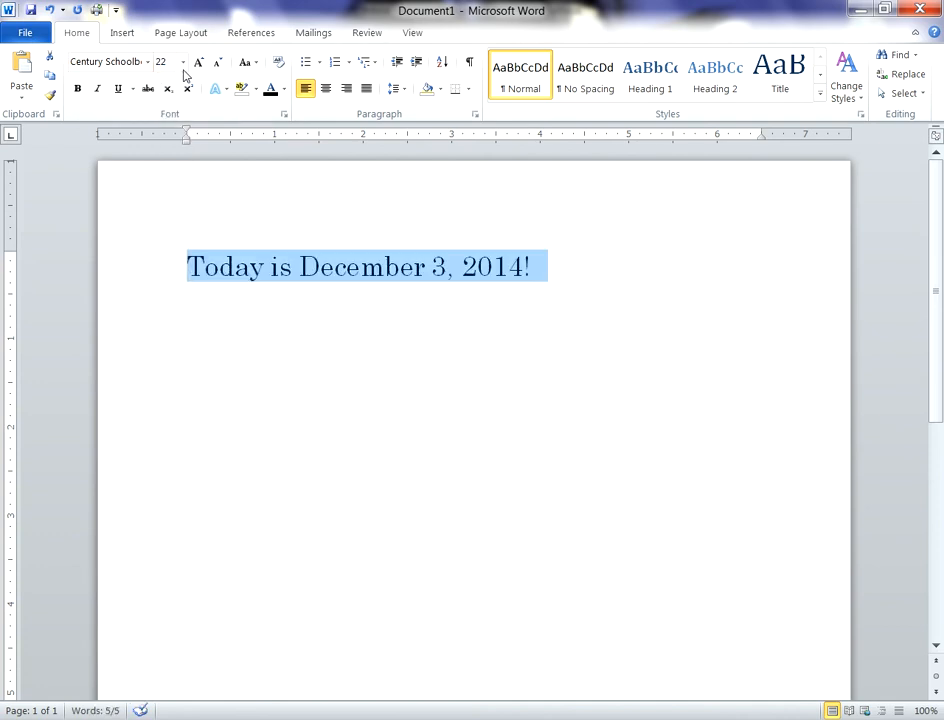
click(182, 61)
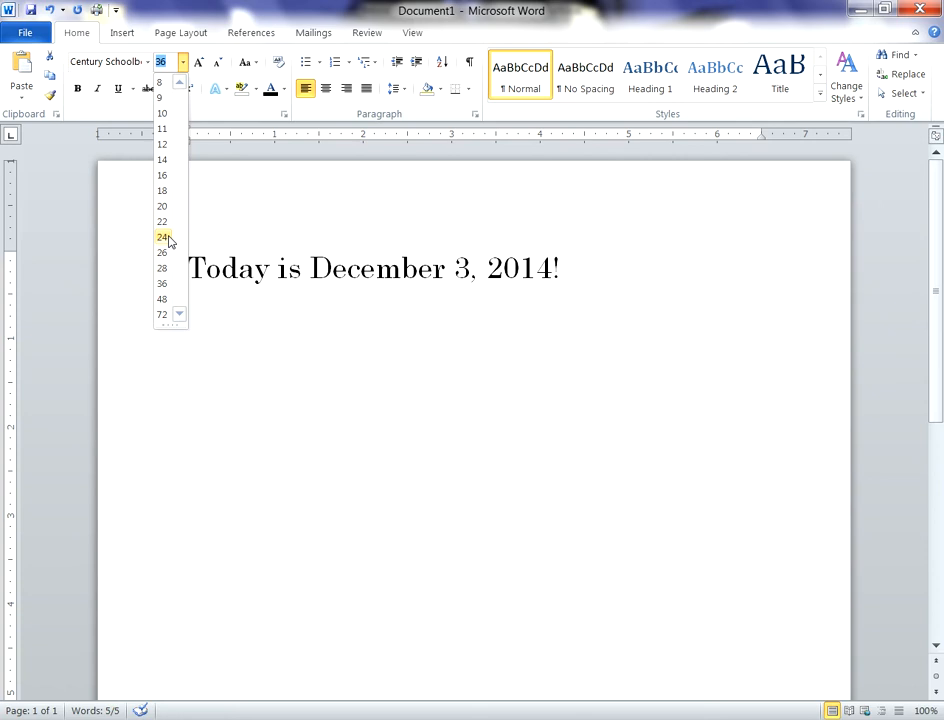
click(162, 237)
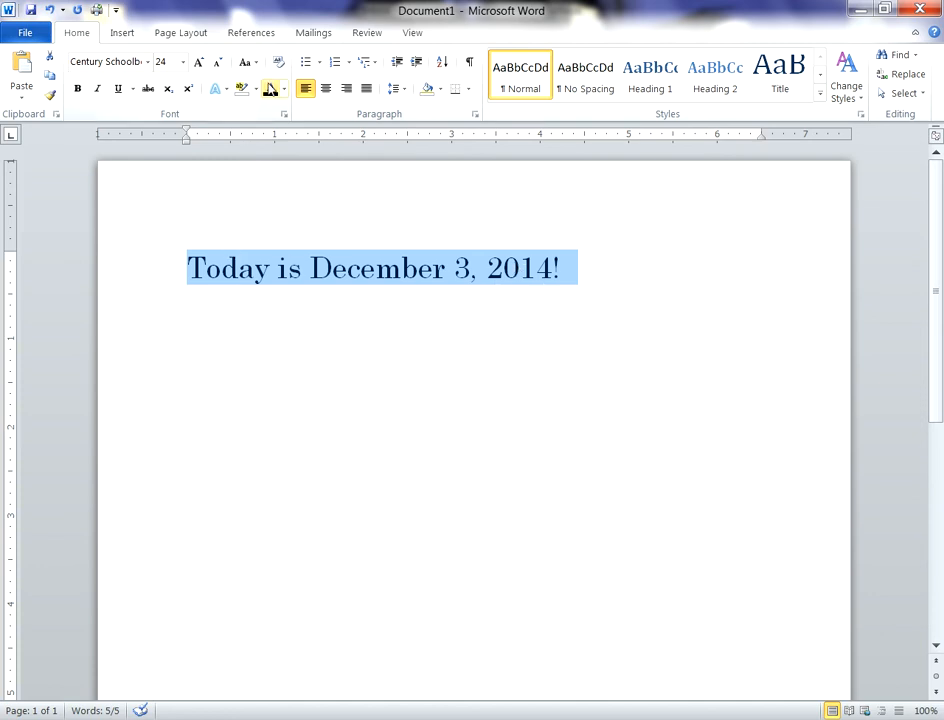
Color the sentence's text blue and give it a yellow highlight
click(283, 89)
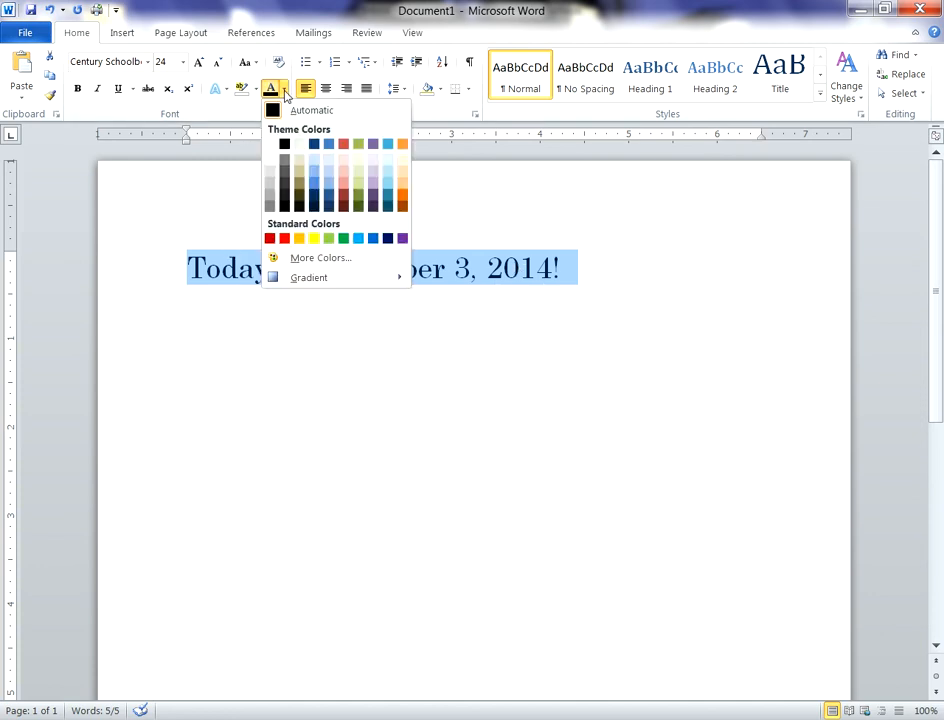
click(328, 238)
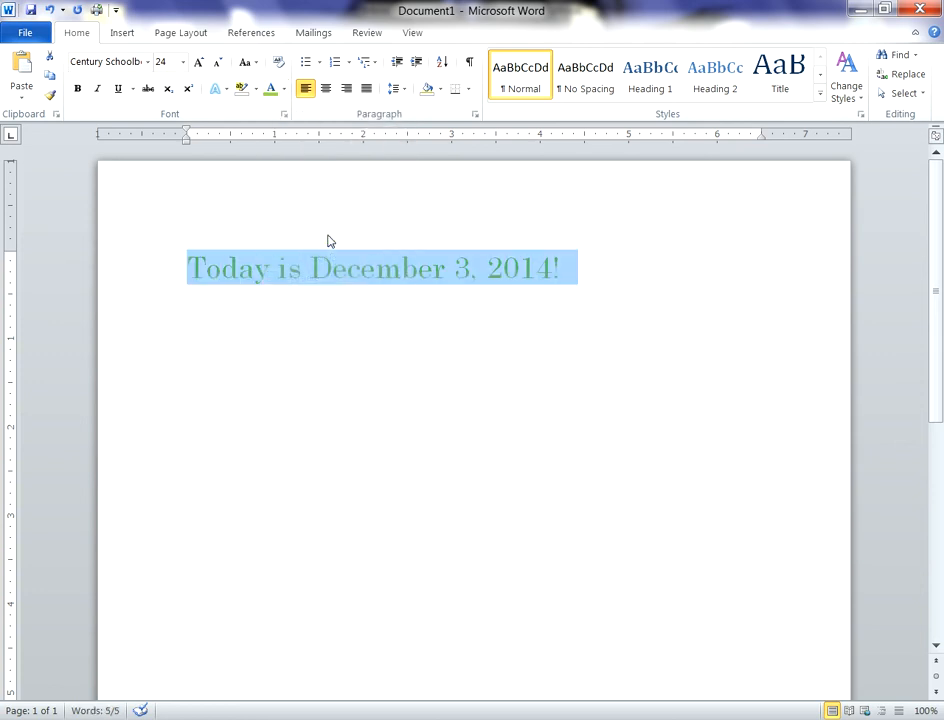
click(283, 89)
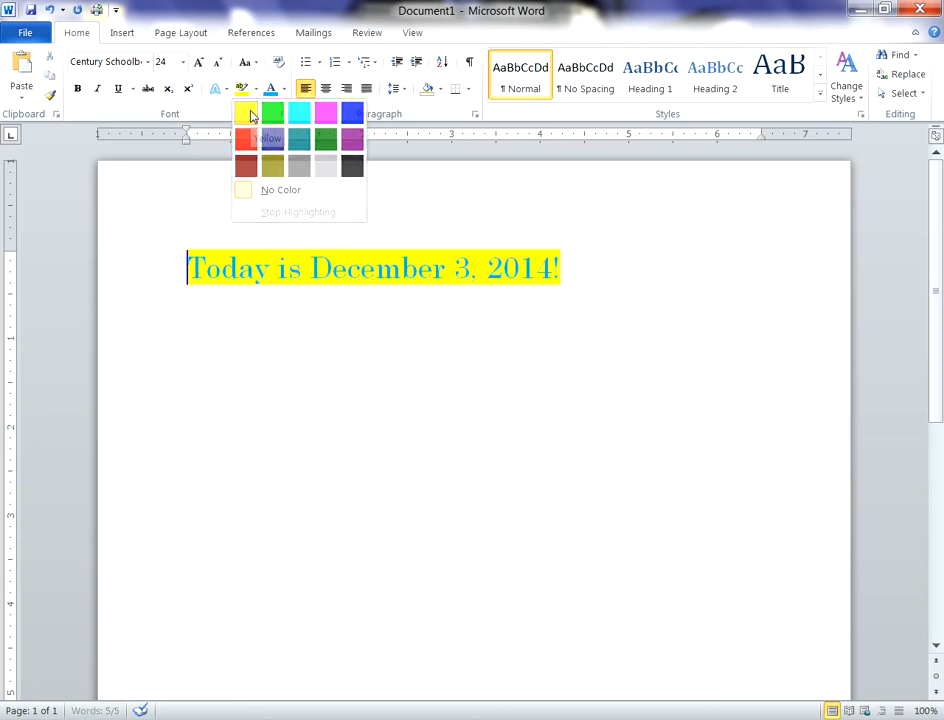
click(246, 112)
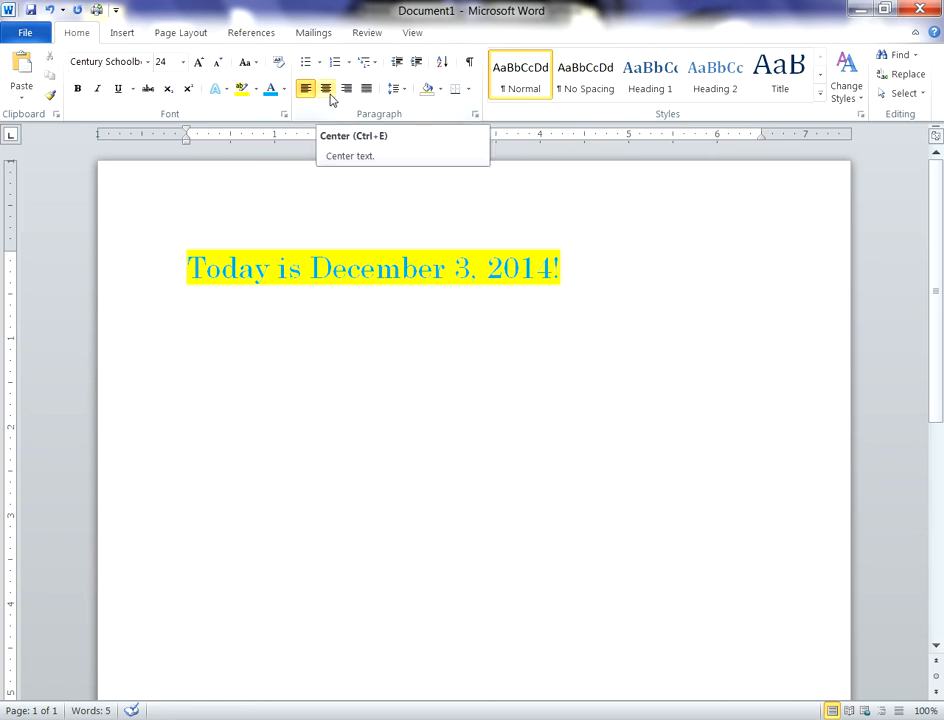
click(326, 89)
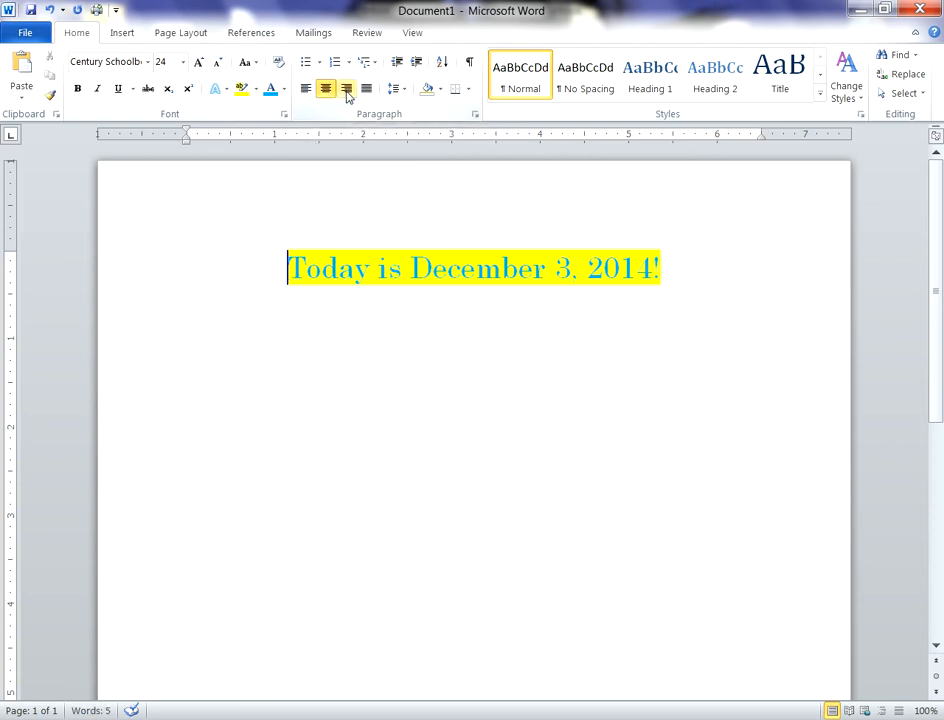
click(325, 89)
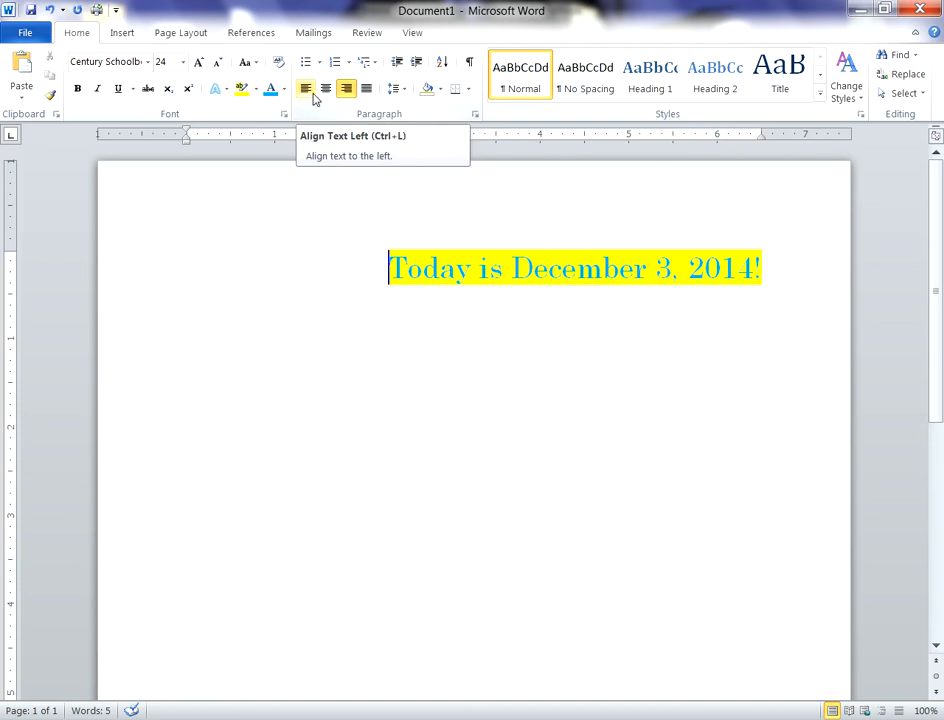
click(306, 89)
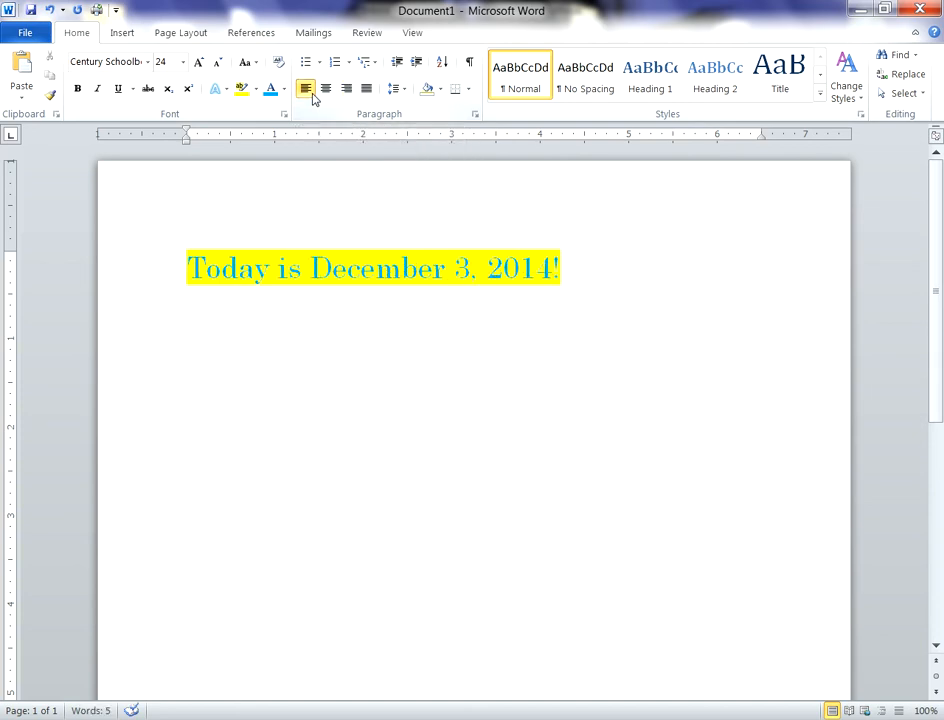
click(306, 89)
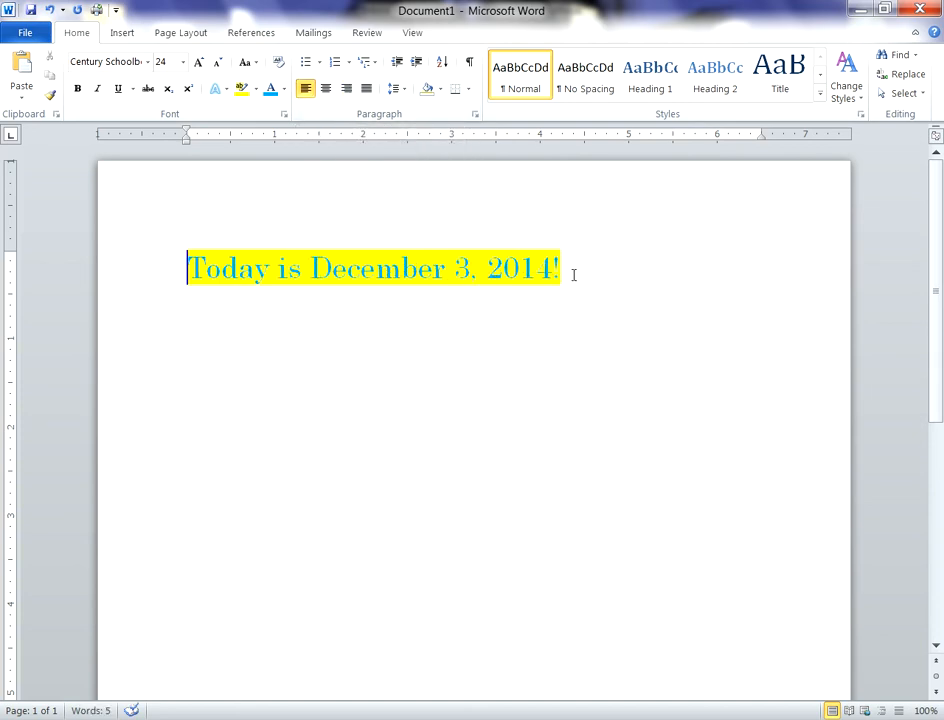